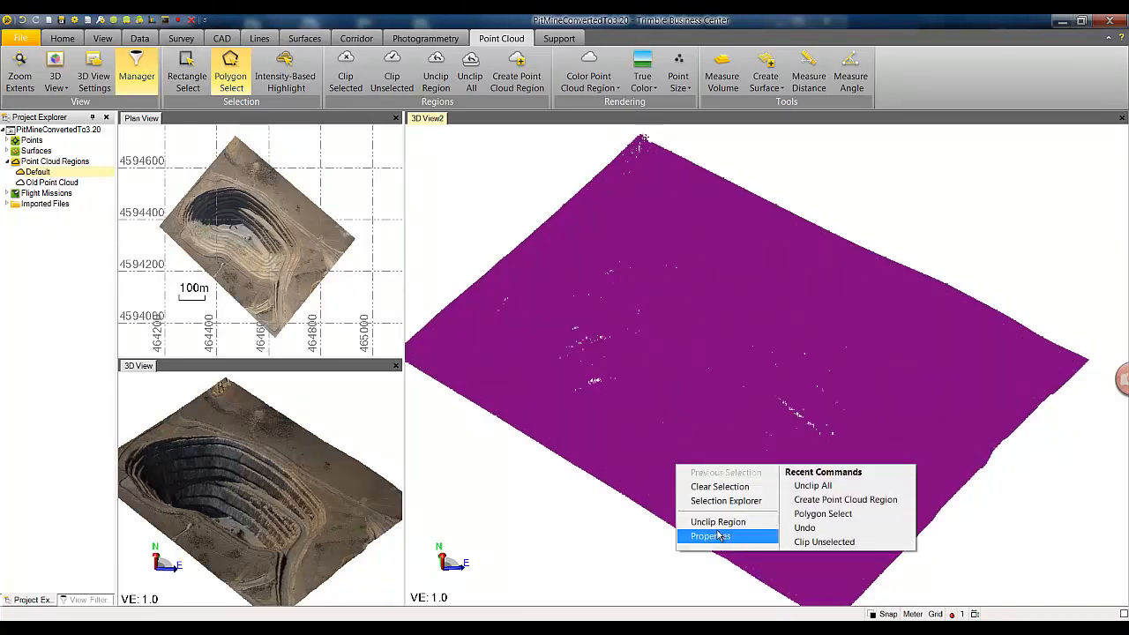
Clear the point selection so the open-pit cloud redraws in true colour.
{"action": "left_click", "coordinate": [711, 536]}
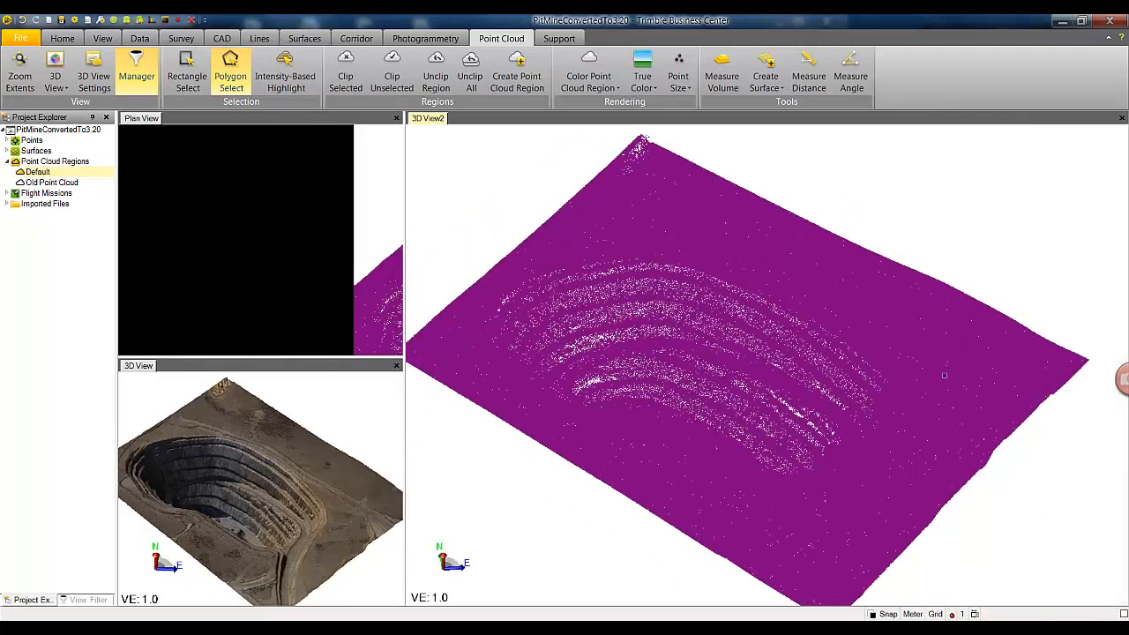
{"action": "left_click", "coordinate": [642, 70]}
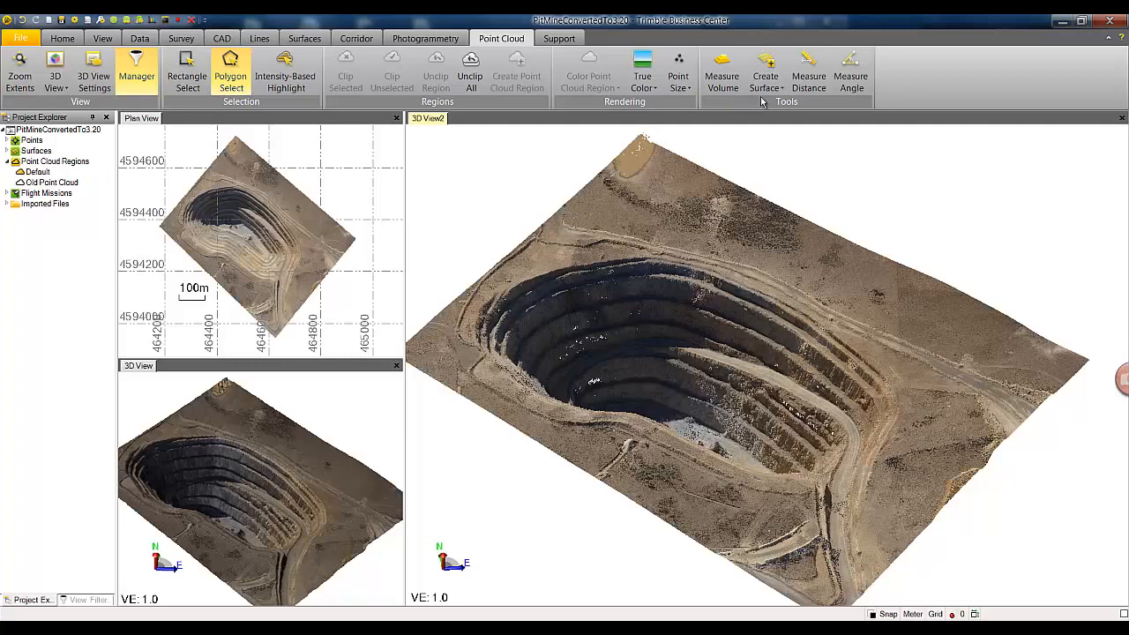
{"action": "mouse_move", "coordinate": [836, 130]}
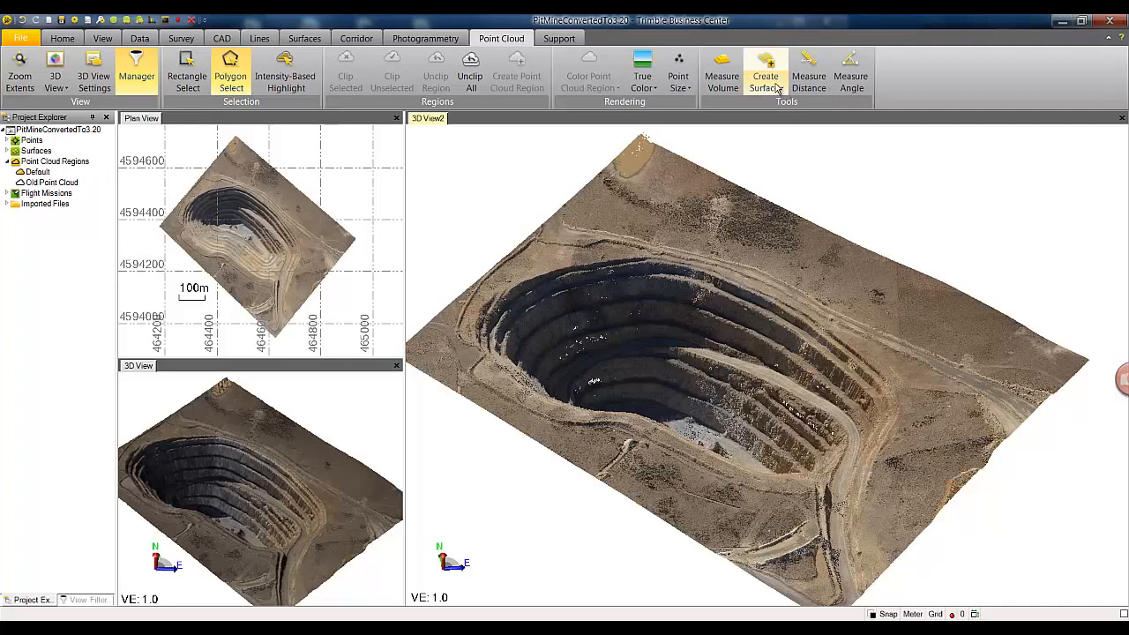
{"action": "mouse_move", "coordinate": [808, 71]}
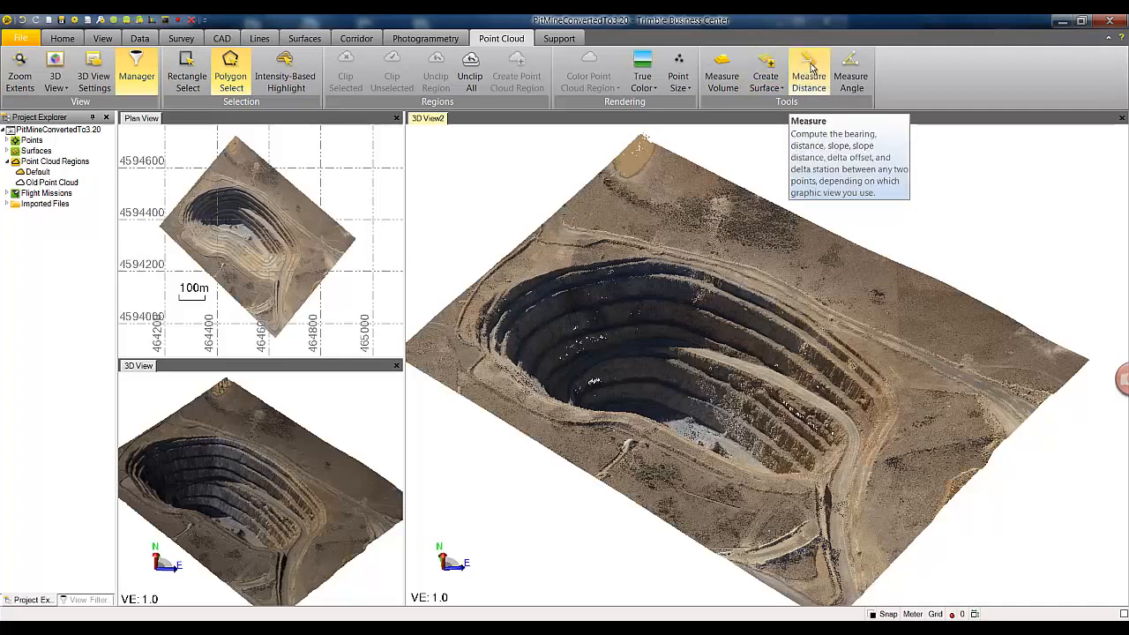
Measure a roughly 477 m span between two points across the pit, then dismiss the result.
{"action": "left_click", "coordinate": [807, 71]}
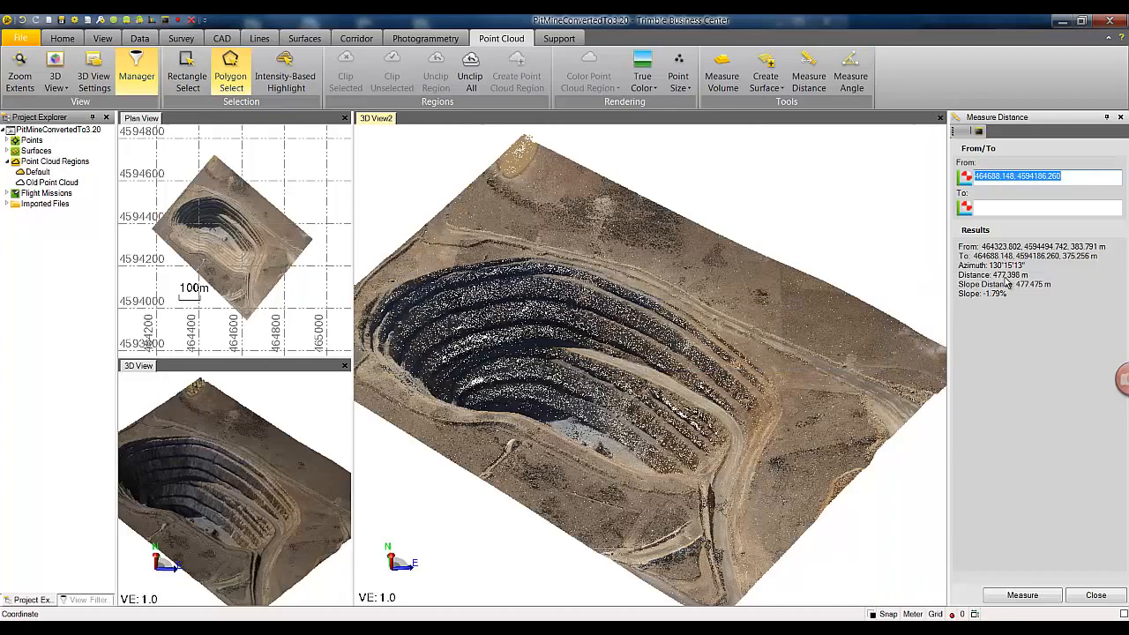
{"action": "left_click", "coordinate": [1095, 594]}
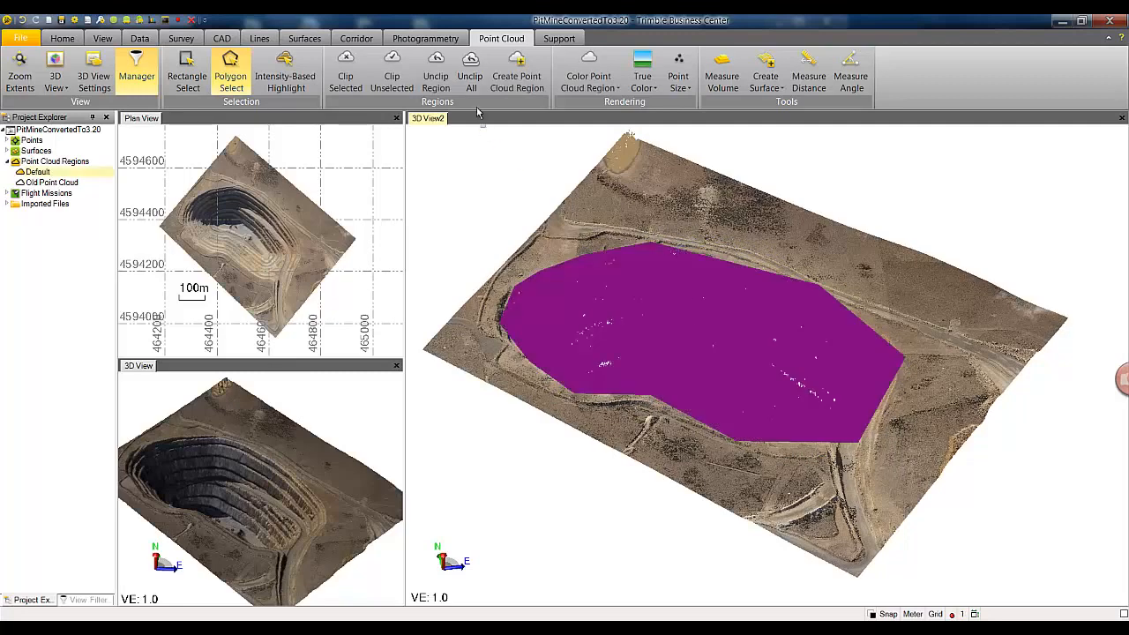
{"action": "mouse_move", "coordinate": [392, 71]}
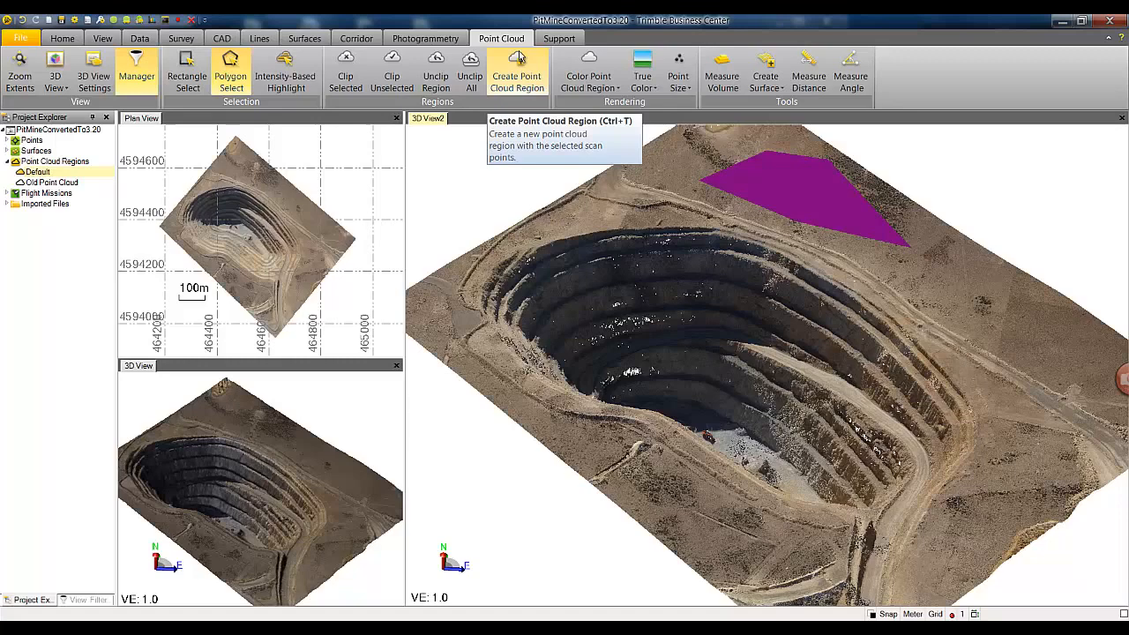
Create a point cloud region named 'Region' from the selected flat-ground points and select it.
{"action": "left_click", "coordinate": [517, 71]}
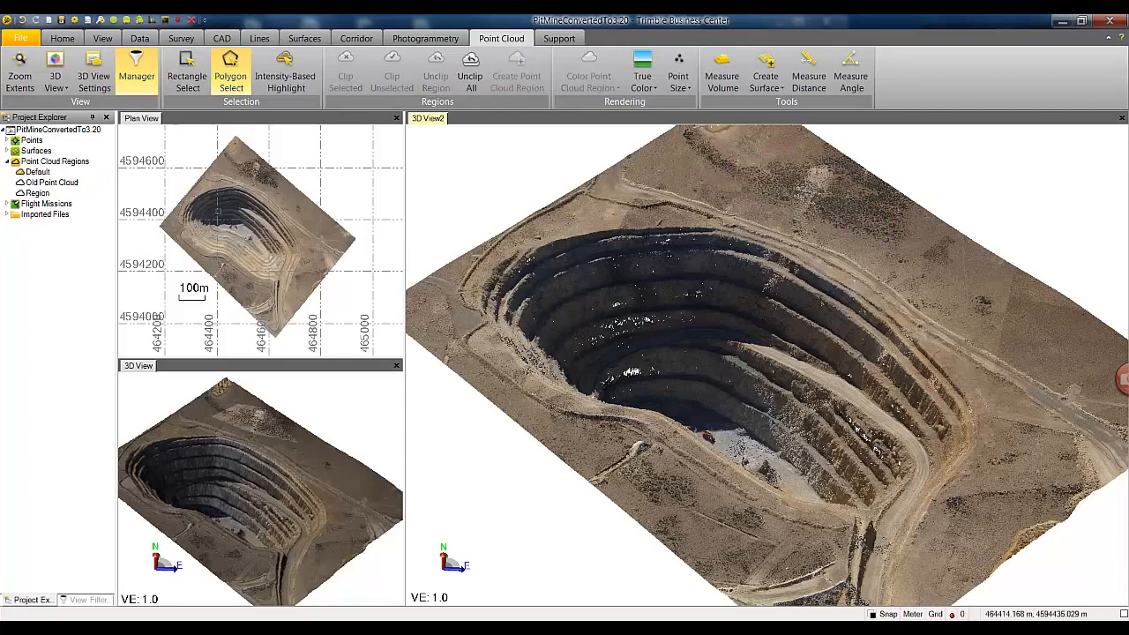
{"action": "left_click", "coordinate": [37, 193]}
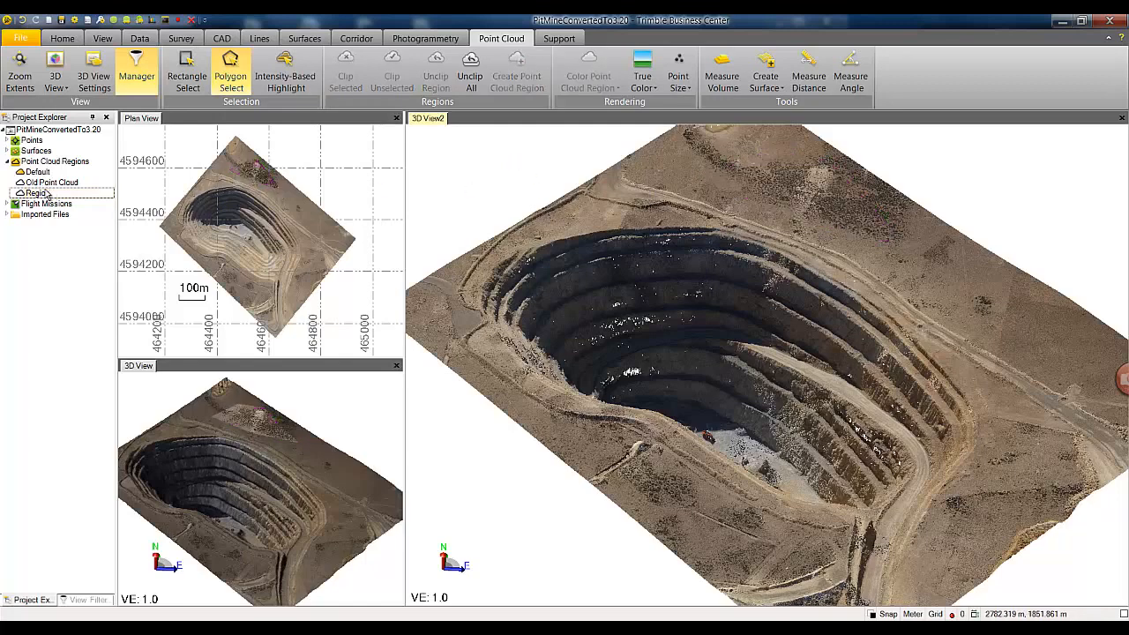
{"action": "left_click", "coordinate": [589, 79]}
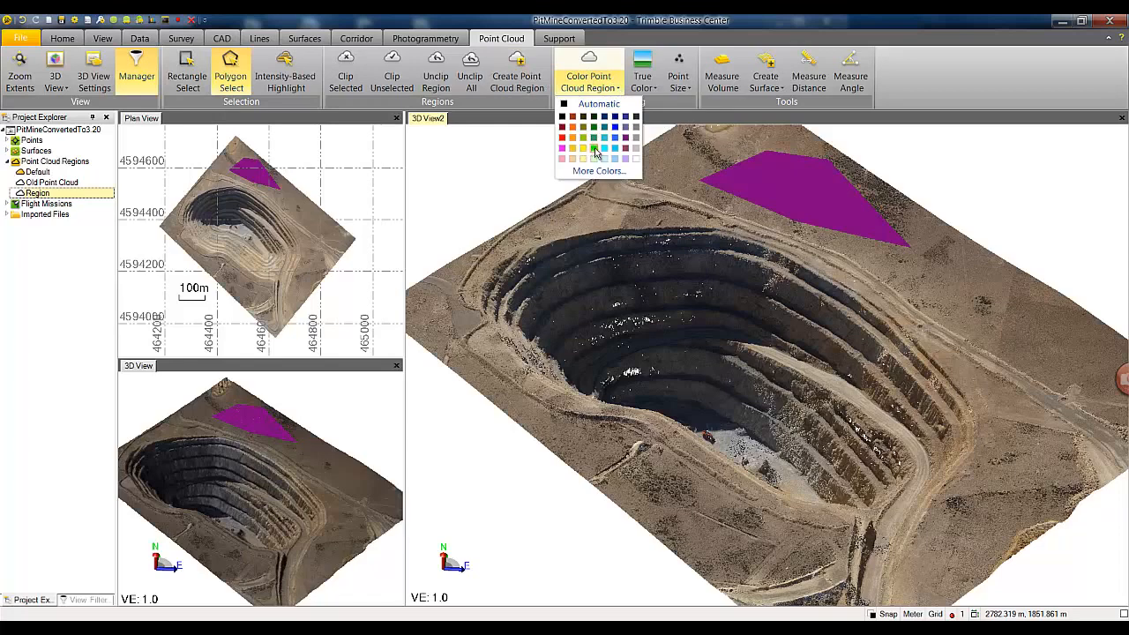
Colour the new region cyan, show the cloud by scan colour, and draw points at Large size.
{"action": "left_click", "coordinate": [603, 149]}
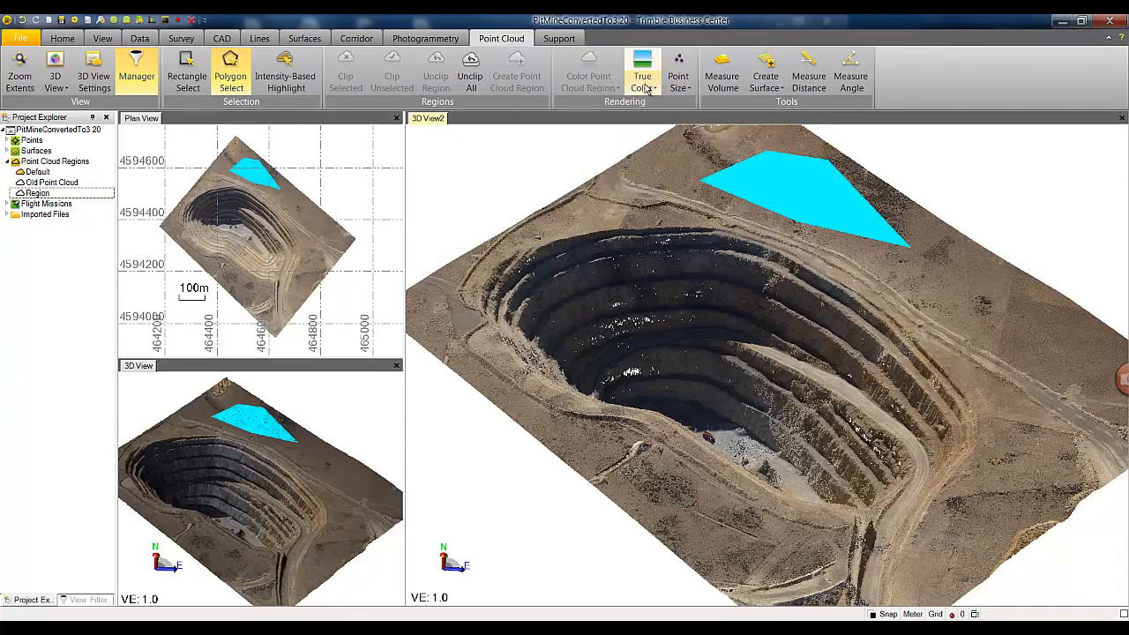
{"action": "left_click", "coordinate": [642, 74]}
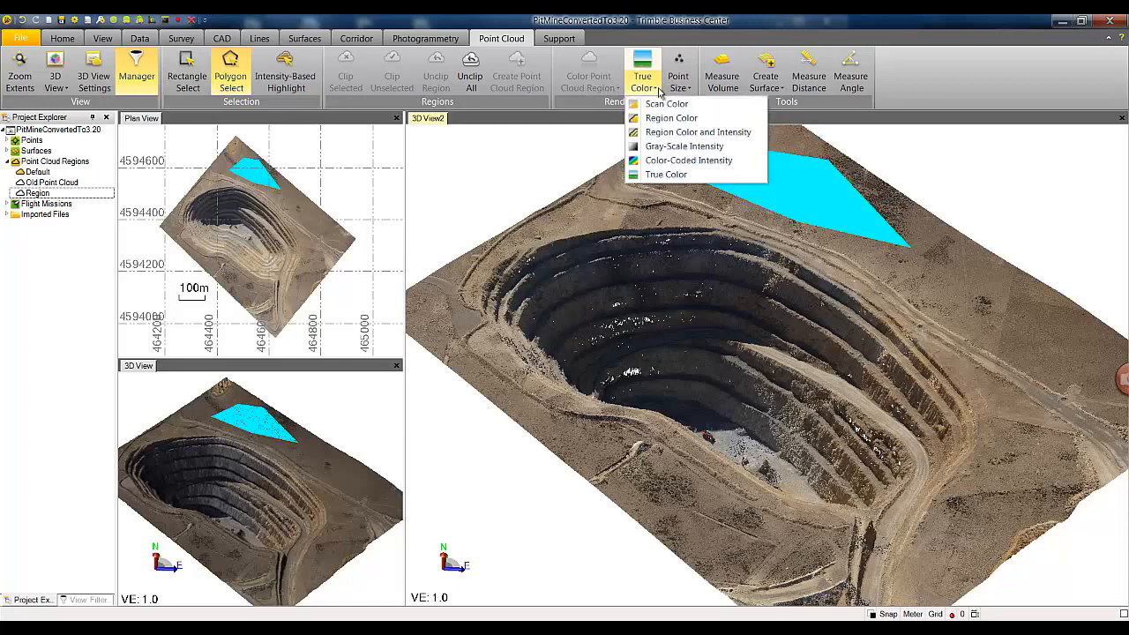
{"action": "mouse_move", "coordinate": [688, 159]}
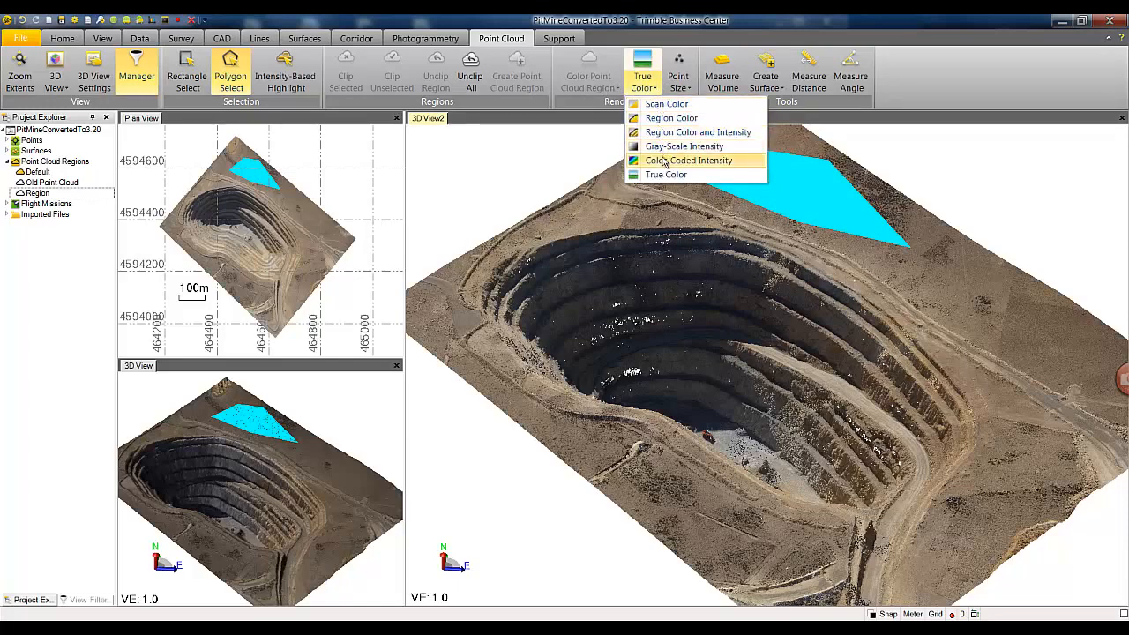
{"action": "mouse_move", "coordinate": [667, 175]}
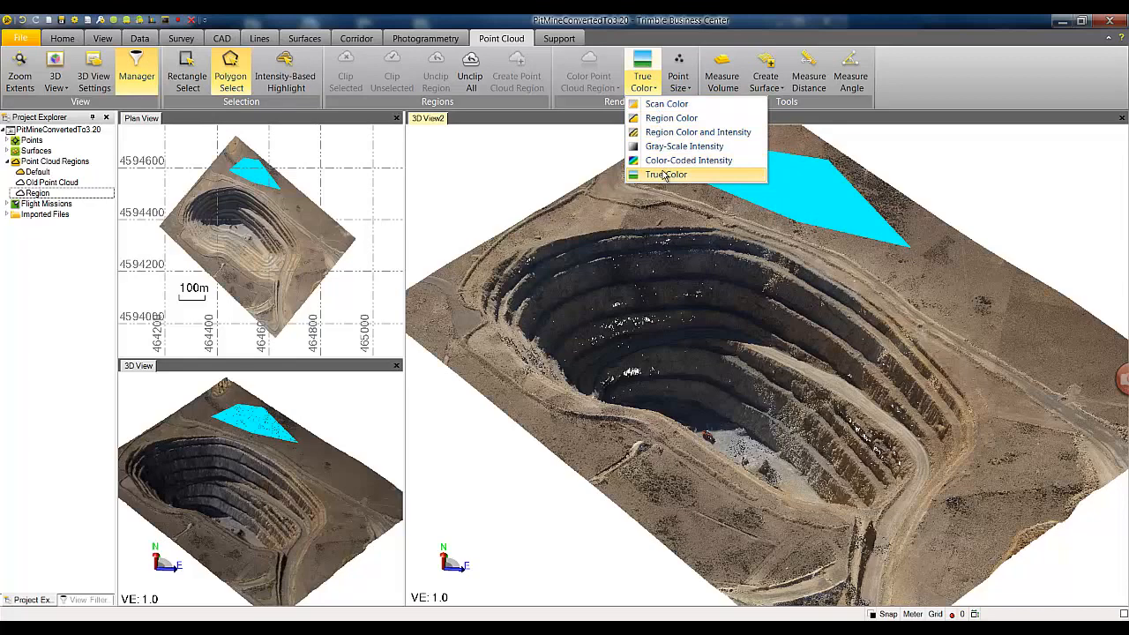
{"action": "mouse_move", "coordinate": [673, 131]}
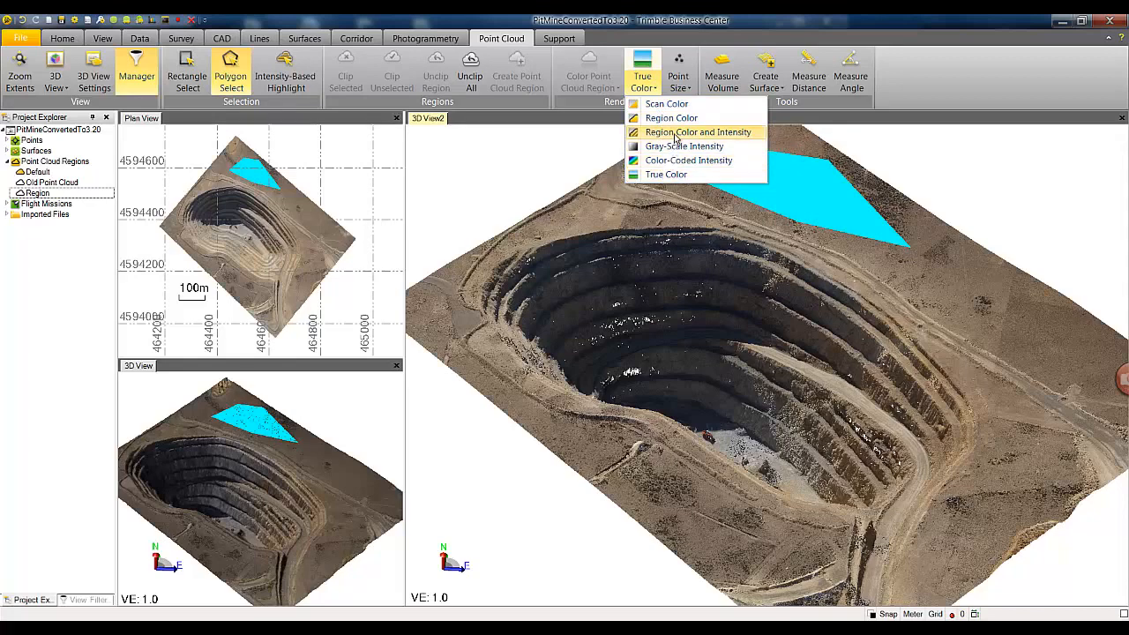
{"action": "mouse_move", "coordinate": [666, 104]}
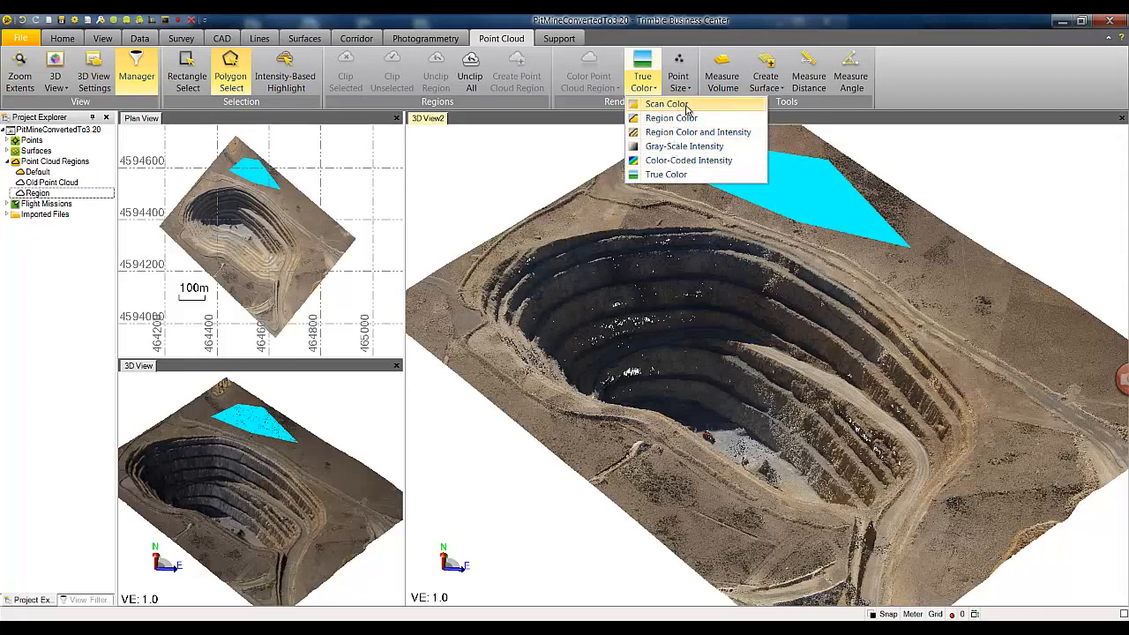
{"action": "left_click", "coordinate": [677, 71]}
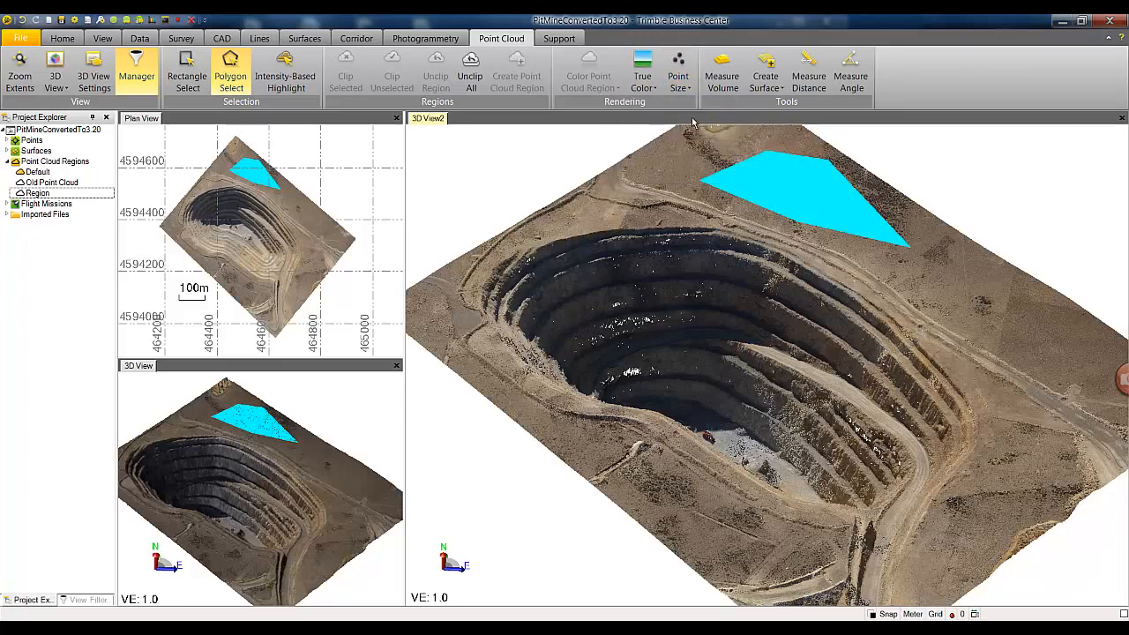
{"action": "left_click", "coordinate": [677, 71]}
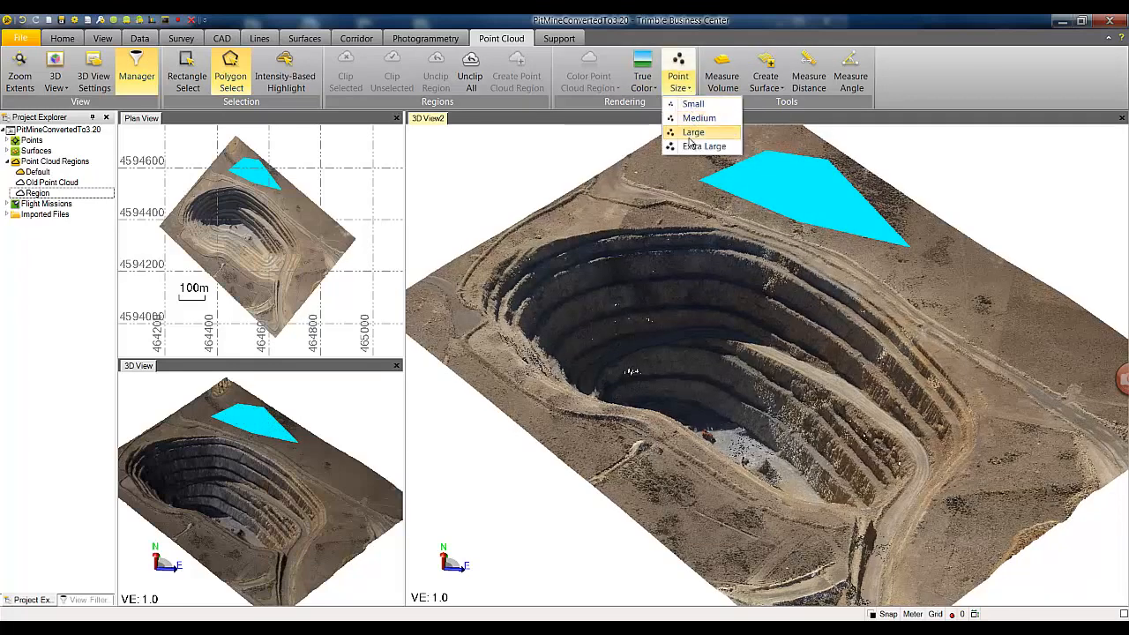
{"action": "left_click", "coordinate": [693, 130]}
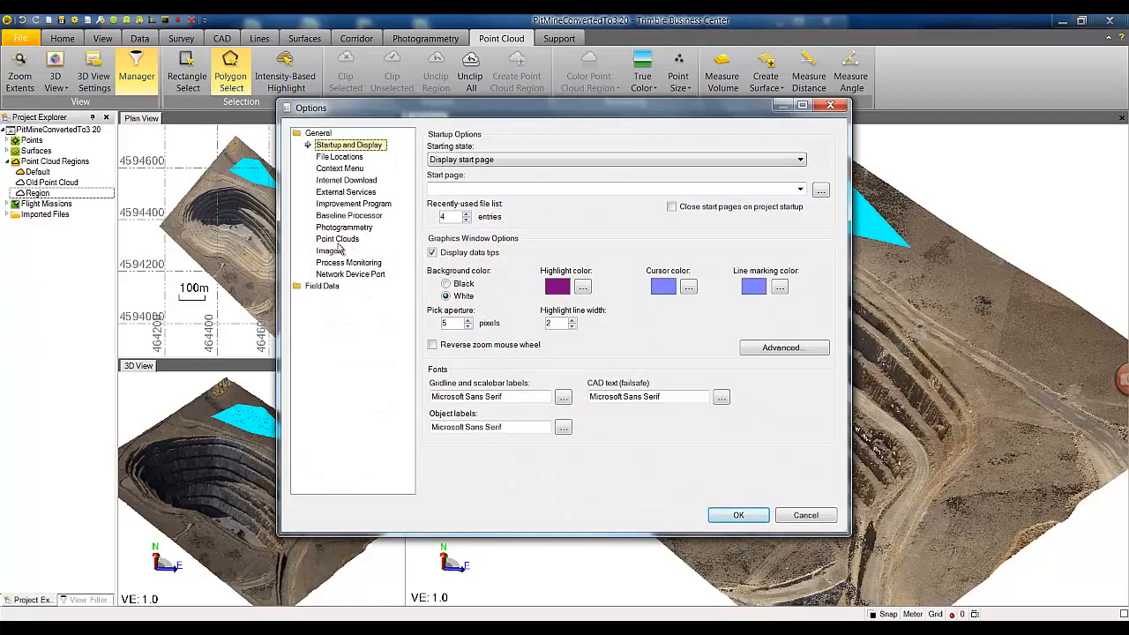
In Point Clouds options, cap the maximum displayed points at 1 million.
{"action": "left_click", "coordinate": [338, 238]}
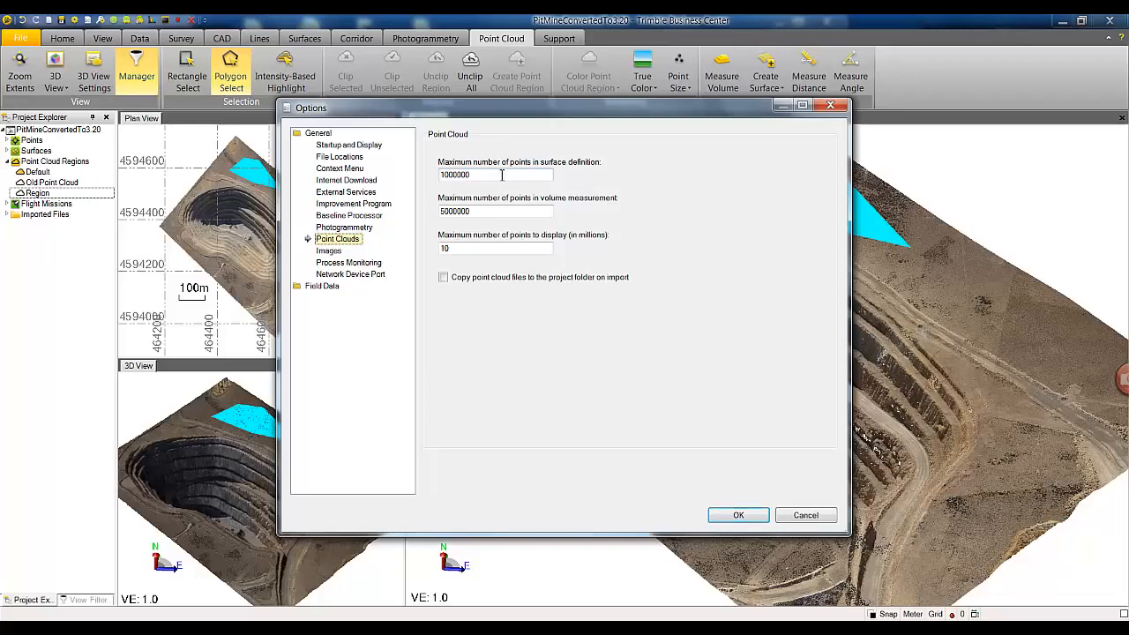
{"action": "mouse_move", "coordinate": [473, 233]}
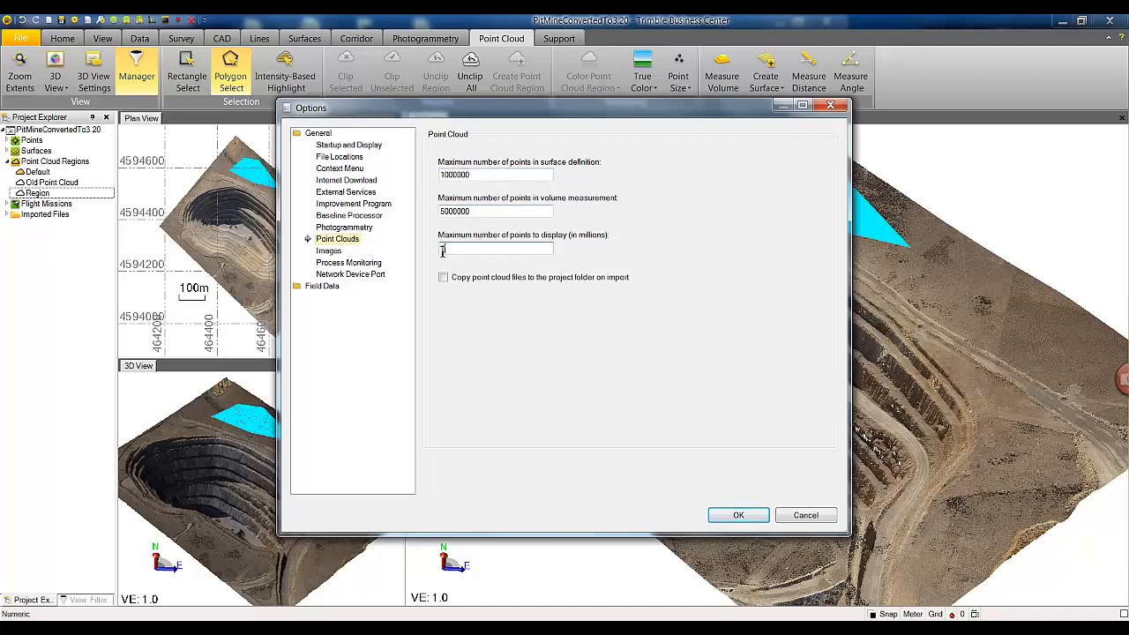
{"action": "type", "text": "1"}
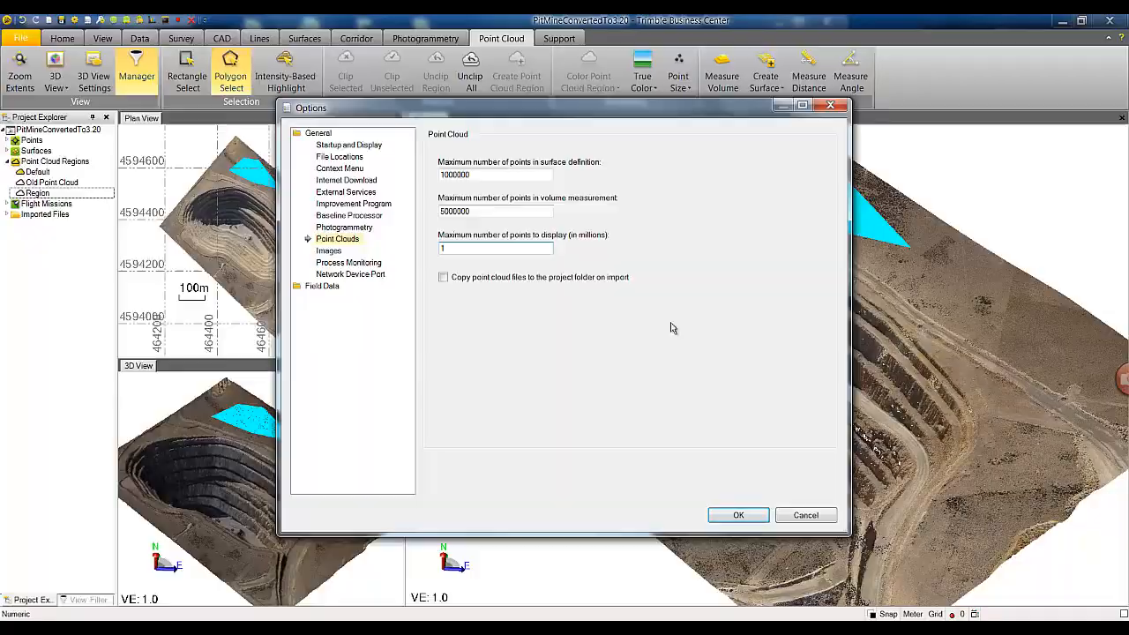
{"action": "left_click", "coordinate": [737, 515]}
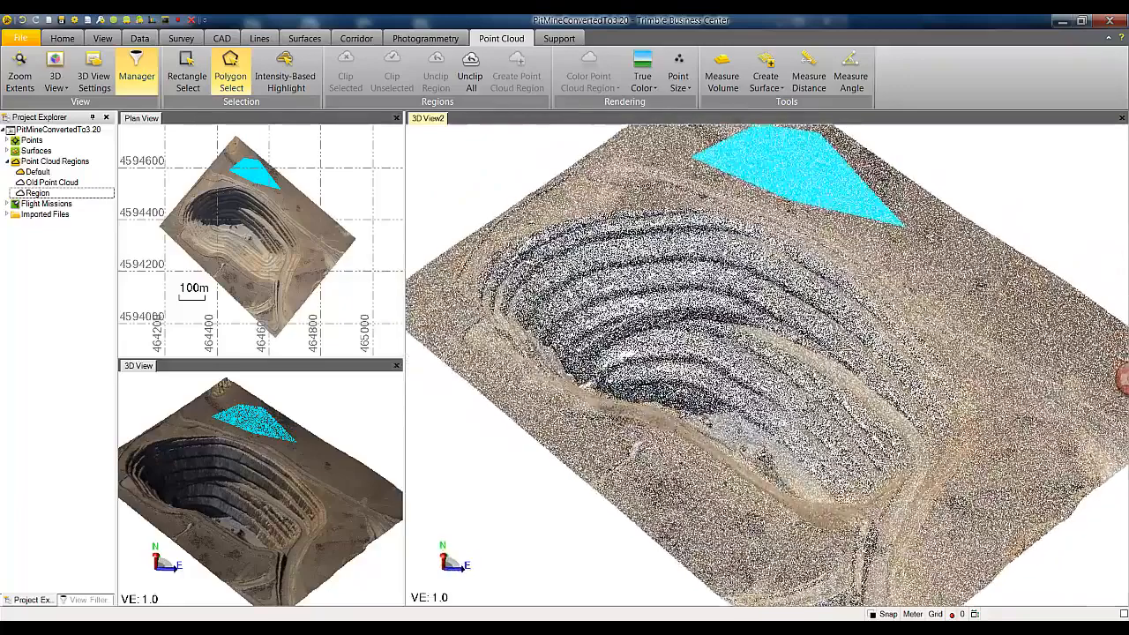
{"action": "mouse_move", "coordinate": [765, 70]}
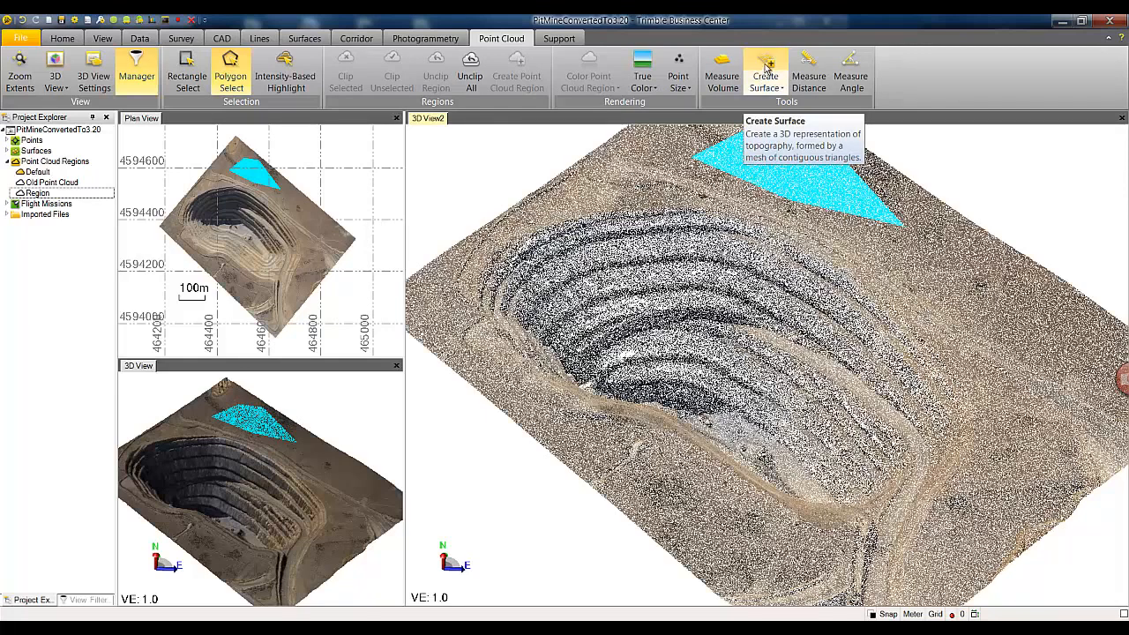
Start Create Surface and set the surface definition maximum to 5000 points.
{"action": "left_click", "coordinate": [765, 70]}
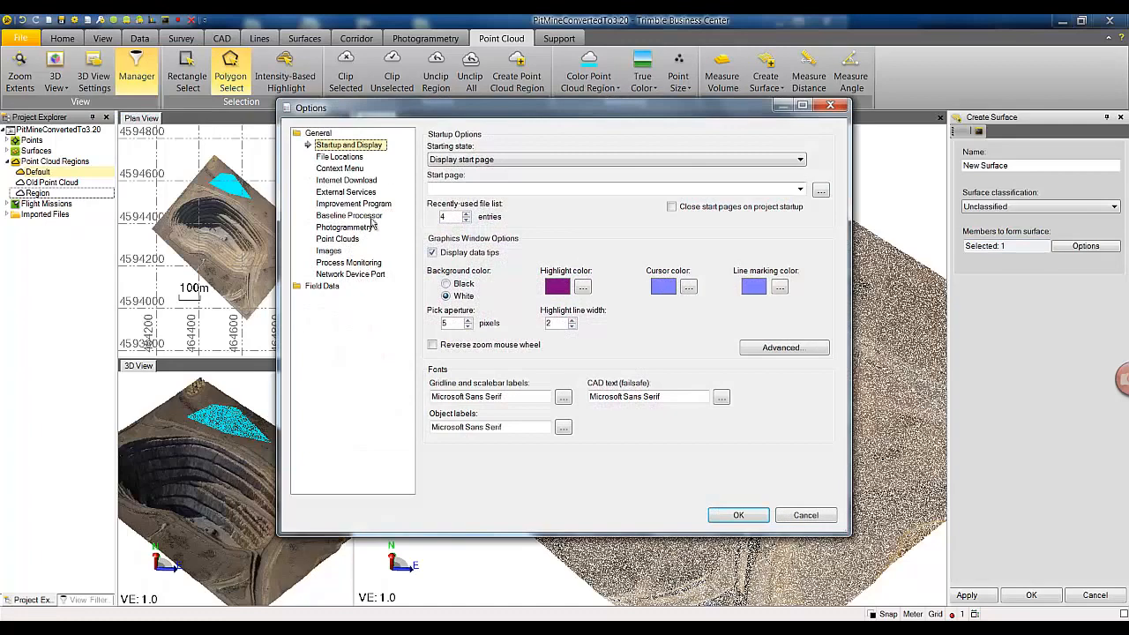
{"action": "left_click", "coordinate": [339, 238]}
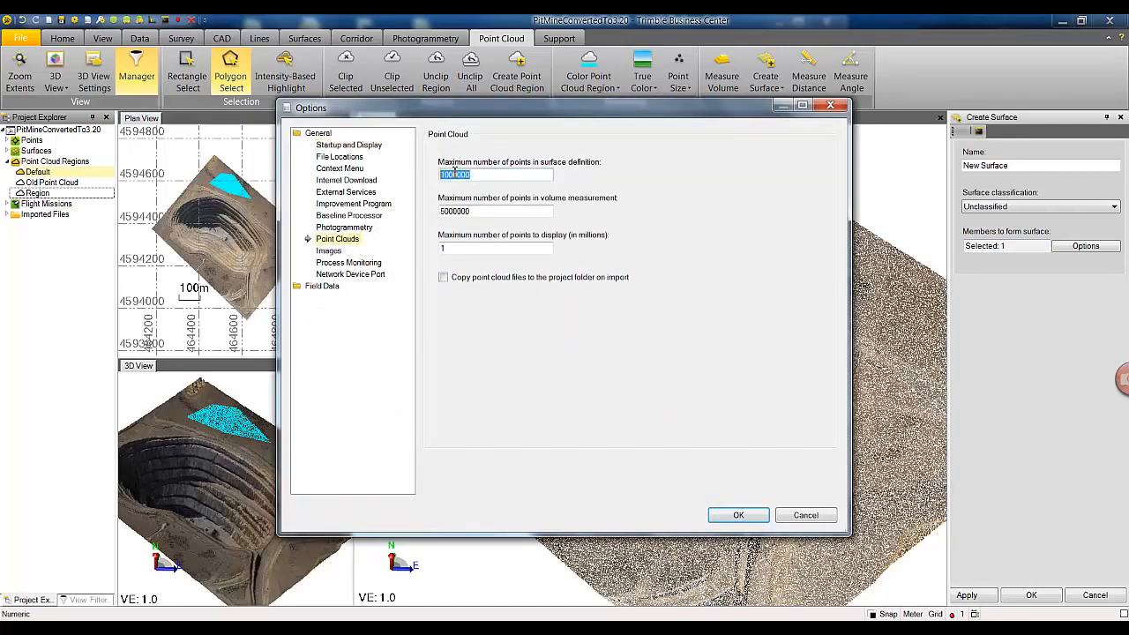
{"action": "type", "text": "5"}
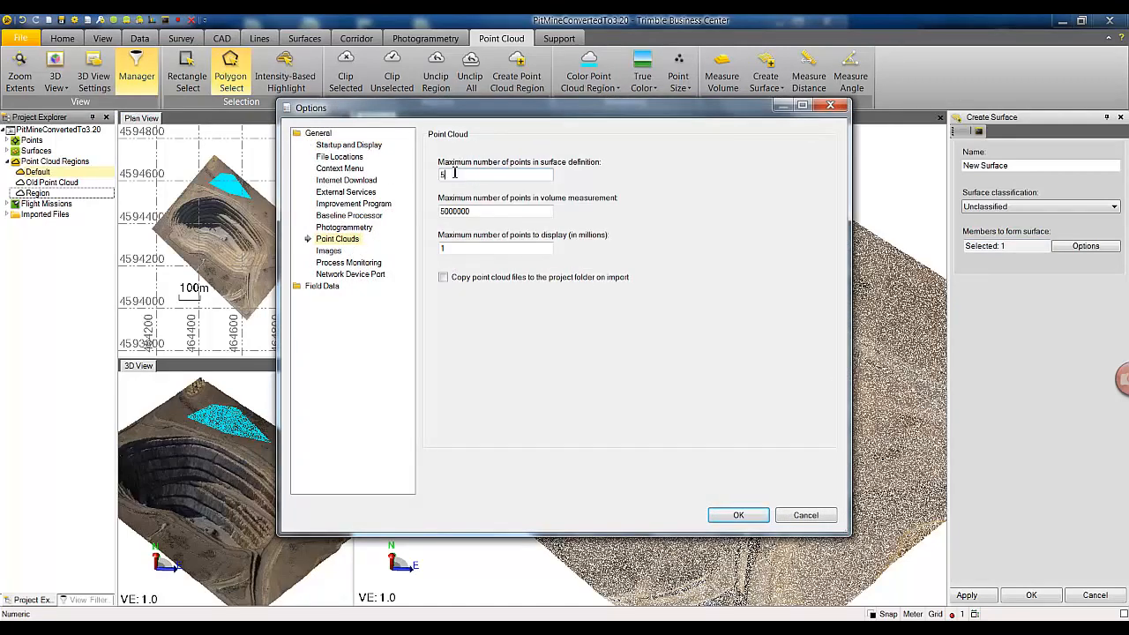
{"action": "type", "text": "000"}
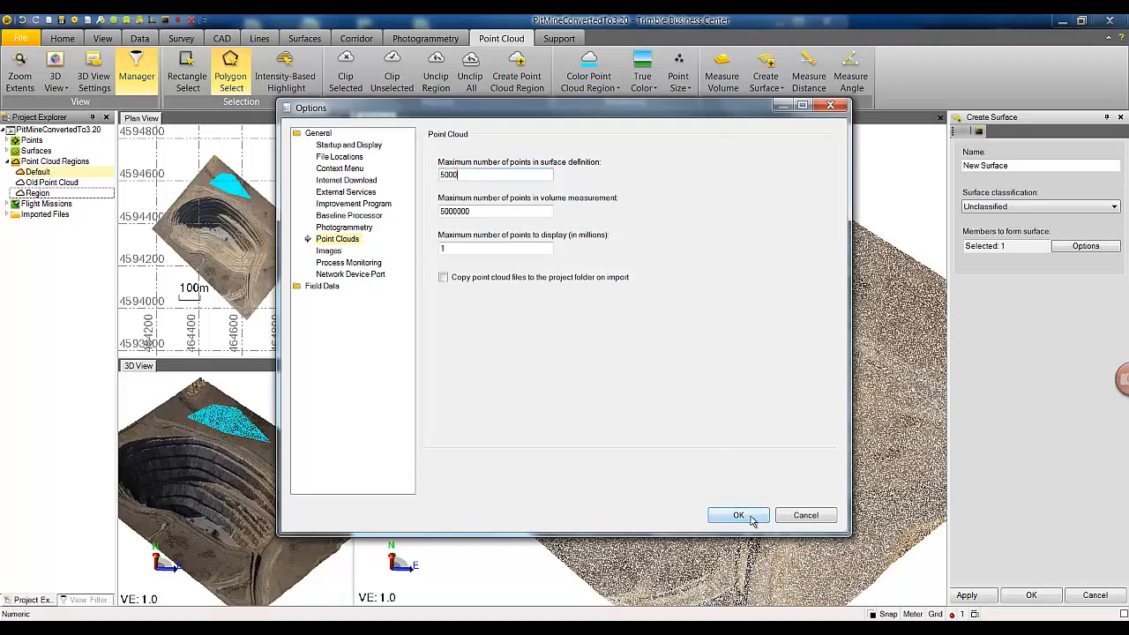
{"action": "left_click", "coordinate": [738, 515]}
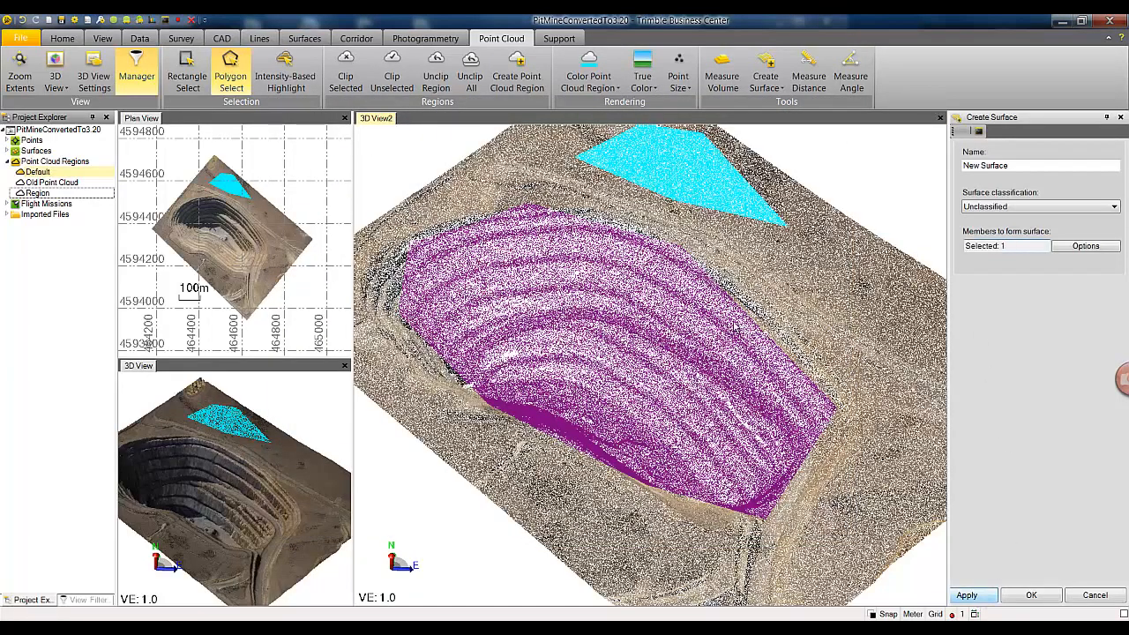
{"action": "mouse_move", "coordinate": [621, 374]}
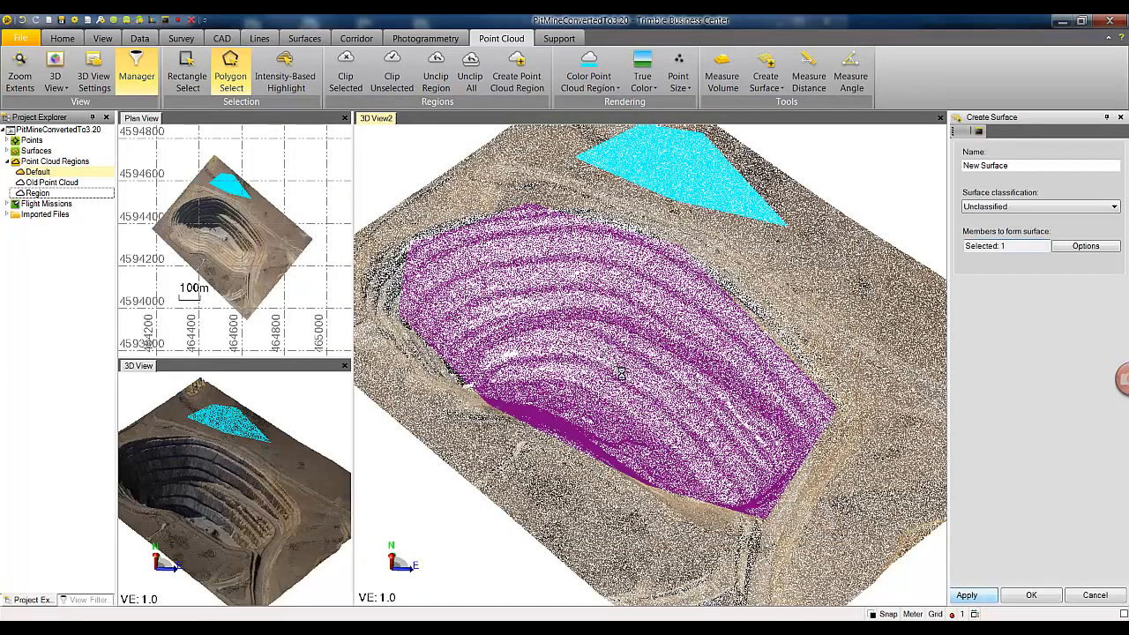
Apply to build the elevation-coloured pit surface from the cloud points.
{"action": "left_click", "coordinate": [966, 594]}
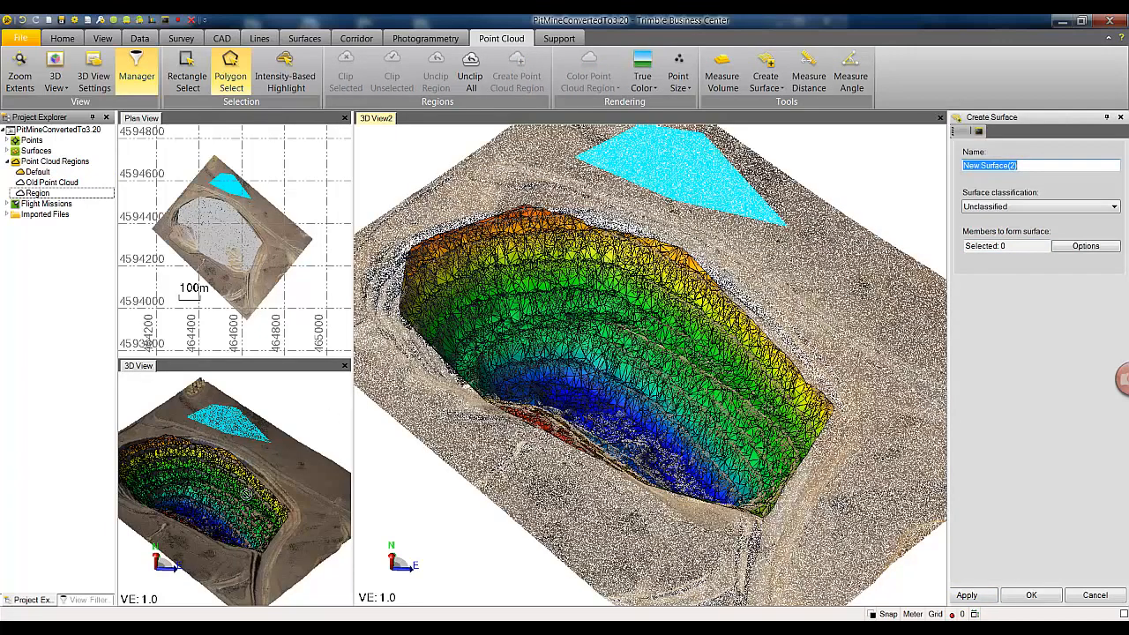
{"action": "left_click", "coordinate": [85, 600]}
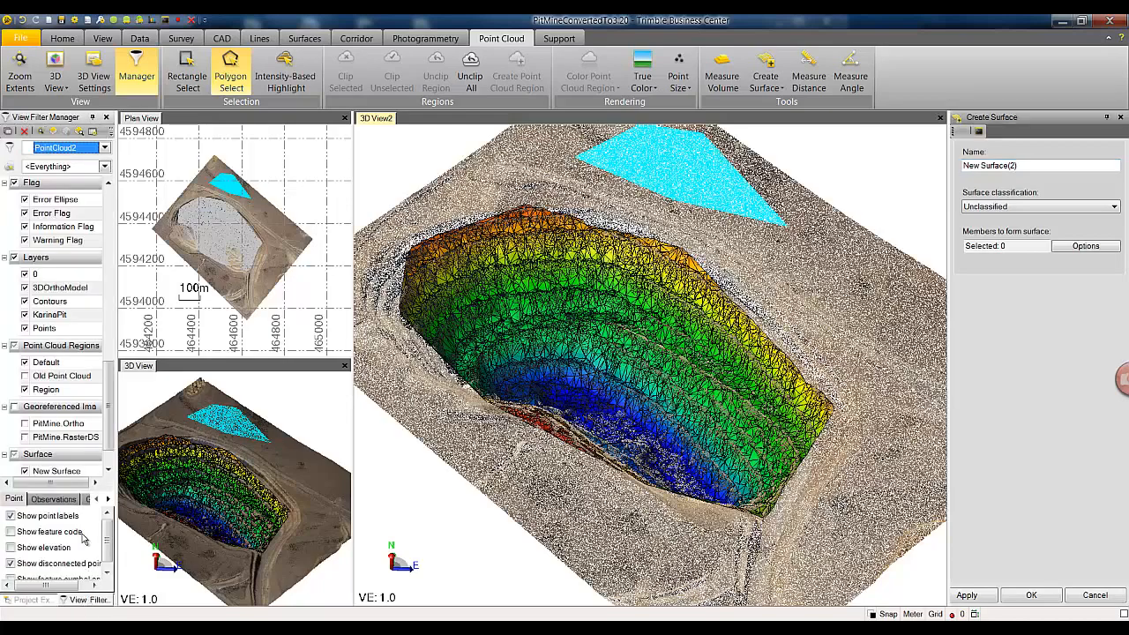